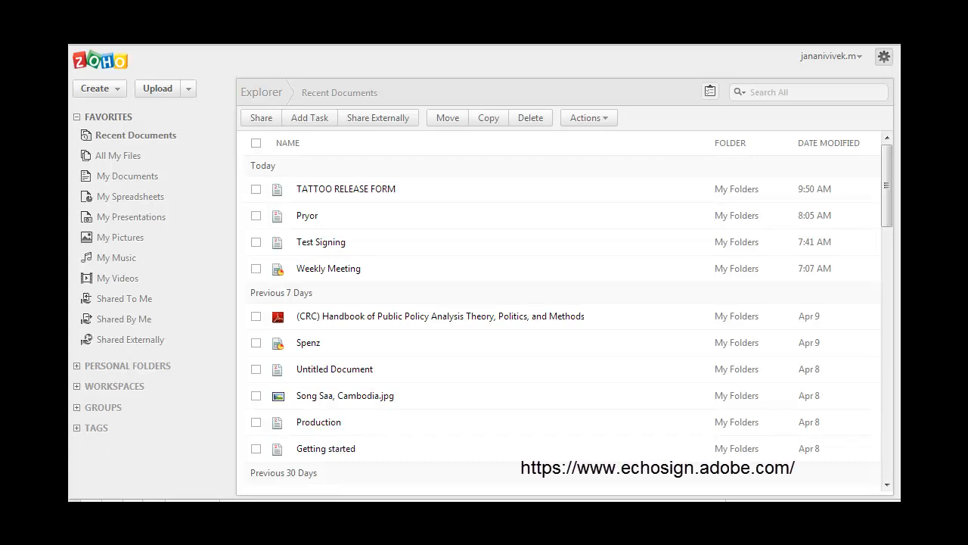
mouse_move(345, 187)
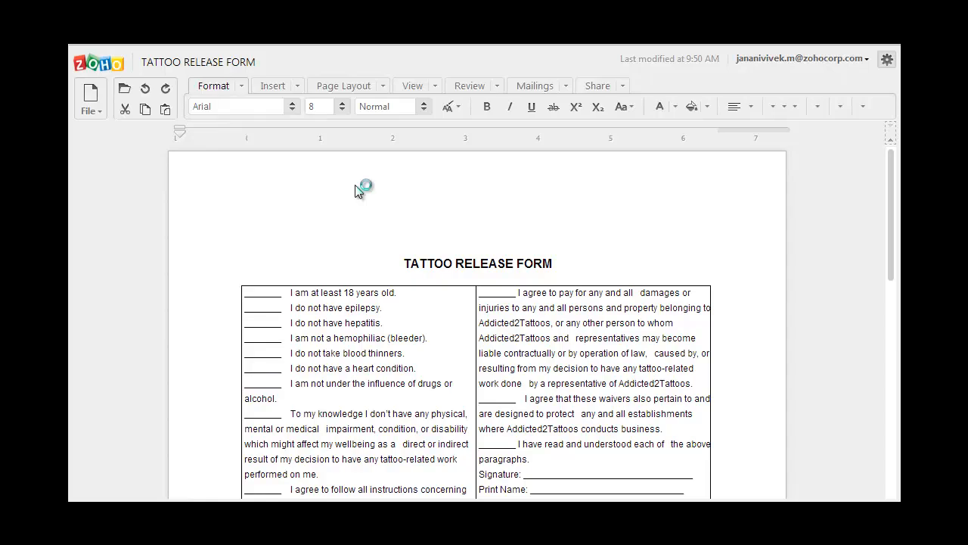
Bring up the Share options for the tattoo release form document.
scroll("down", 3)
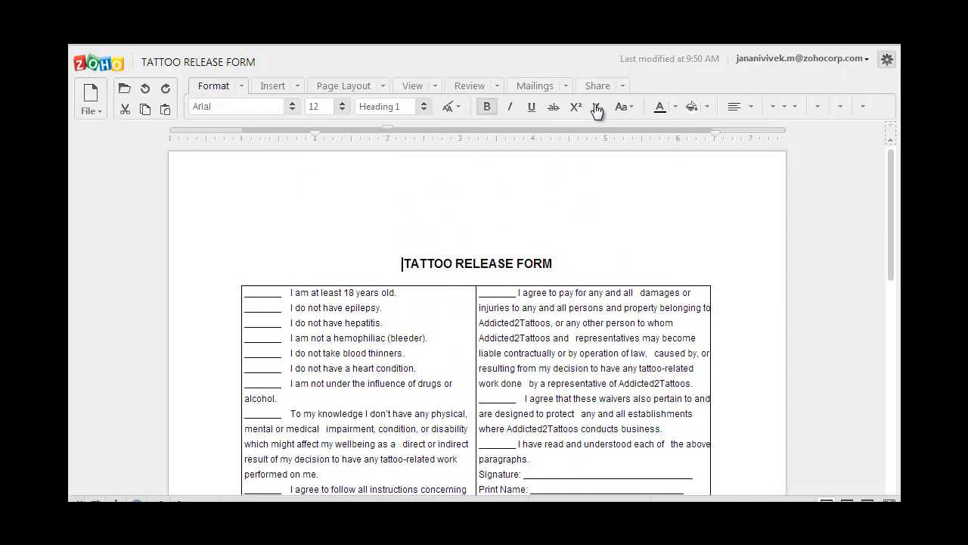
left_click(598, 85)
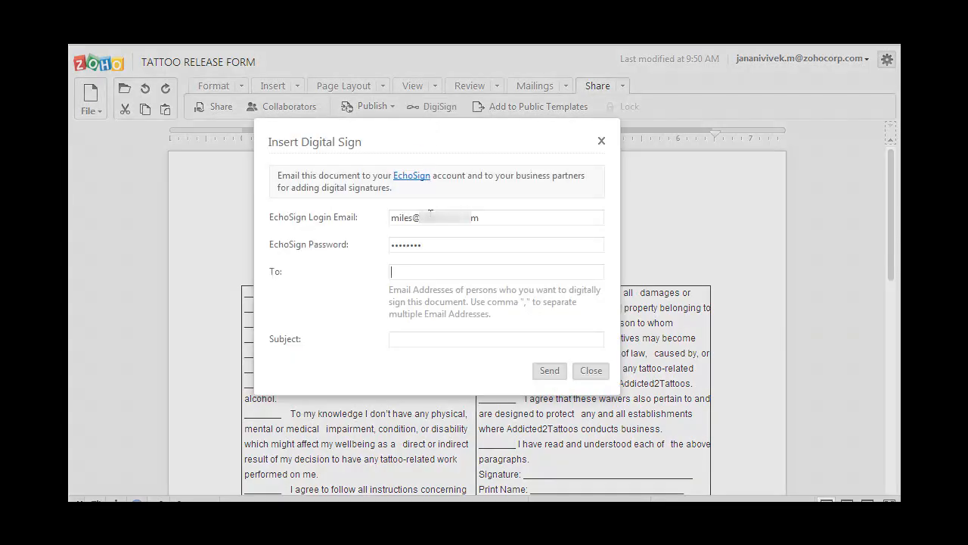
type("irenejones")
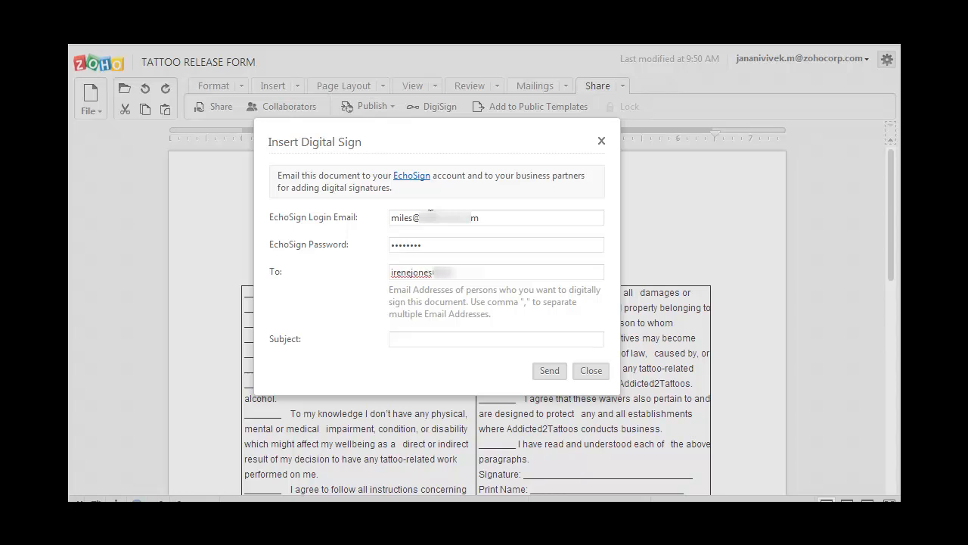
type("Tattoo Agreement")
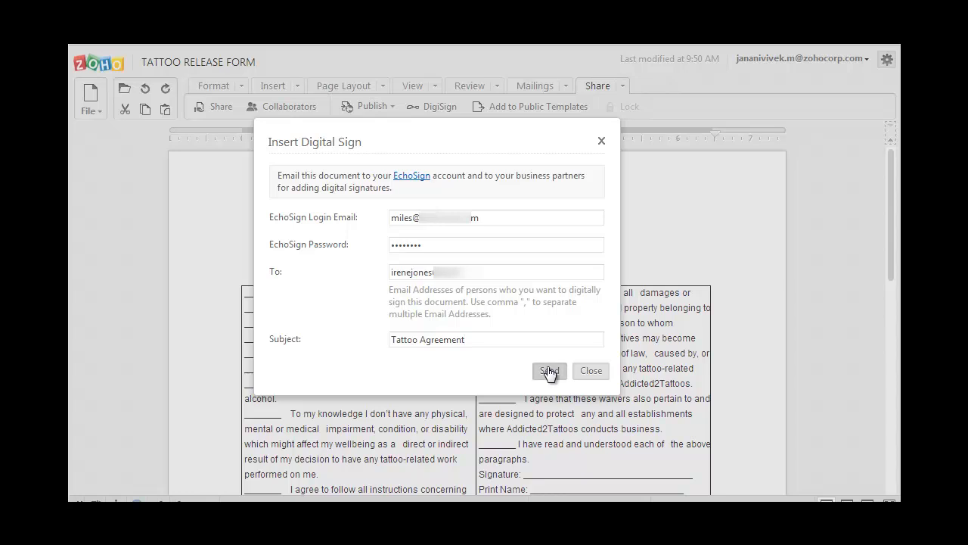
left_click(547, 371)
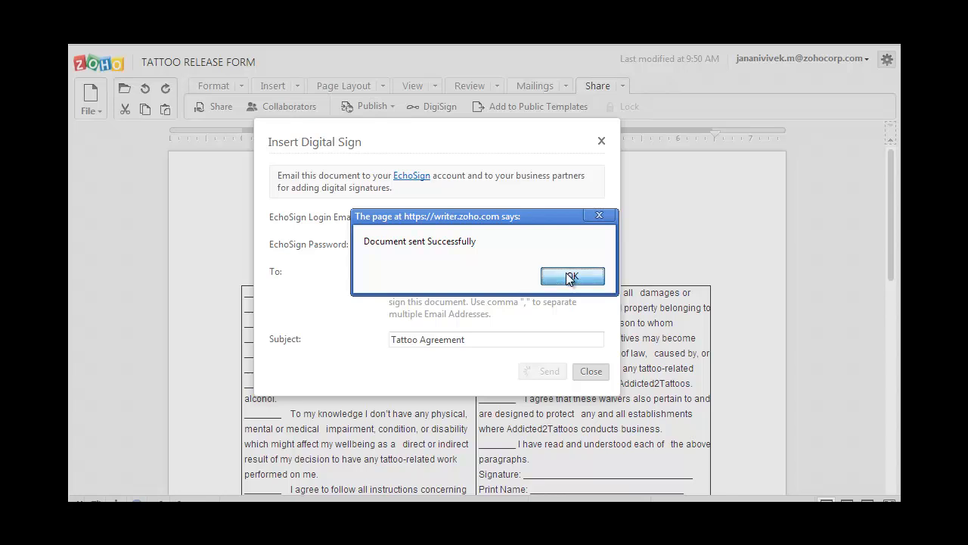
Dismiss the sent notice and start signing the form's signature field in EchoSign.
left_click(572, 276)
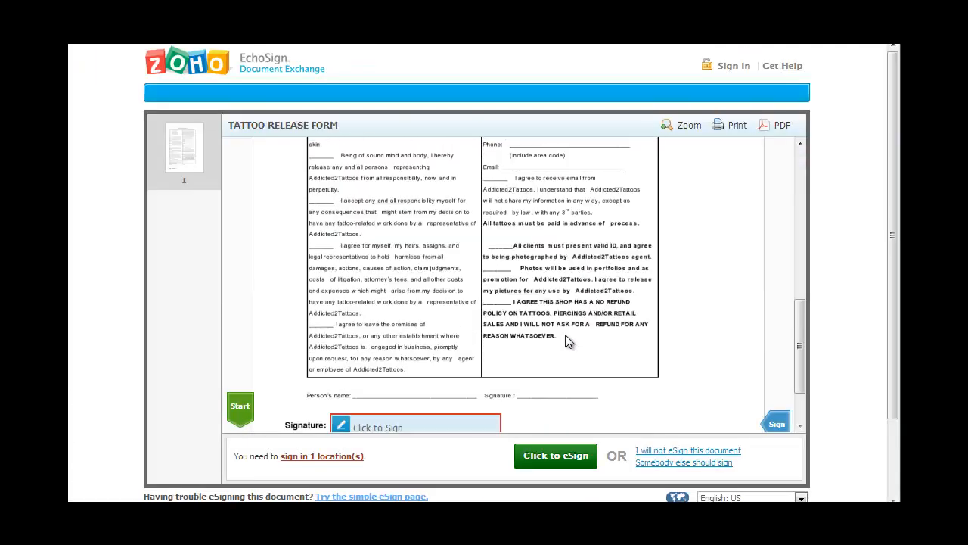
scroll("down", 3)
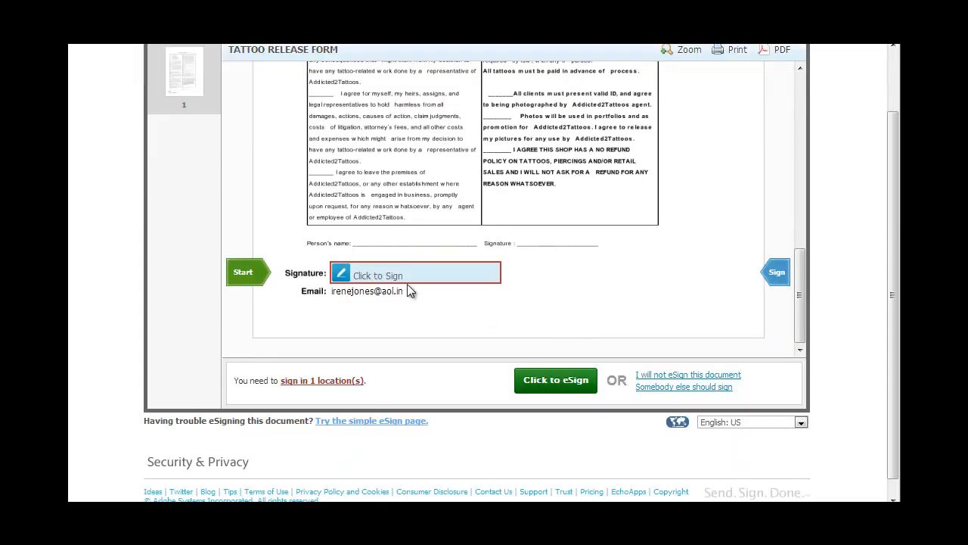
left_click(414, 276)
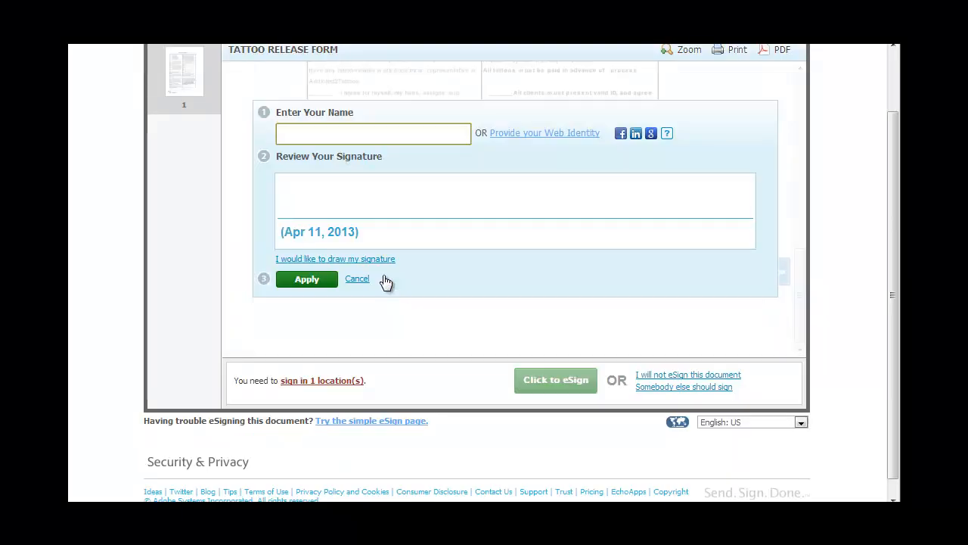
Sign as 'mi' with a hand-drawn signature, apply it and submit the e-signed form.
type("miles")
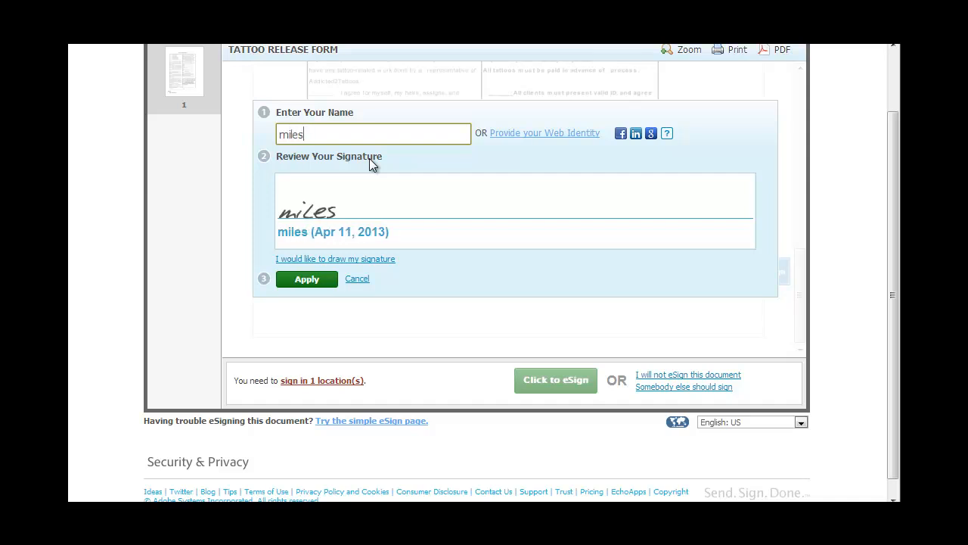
left_click(336, 258)
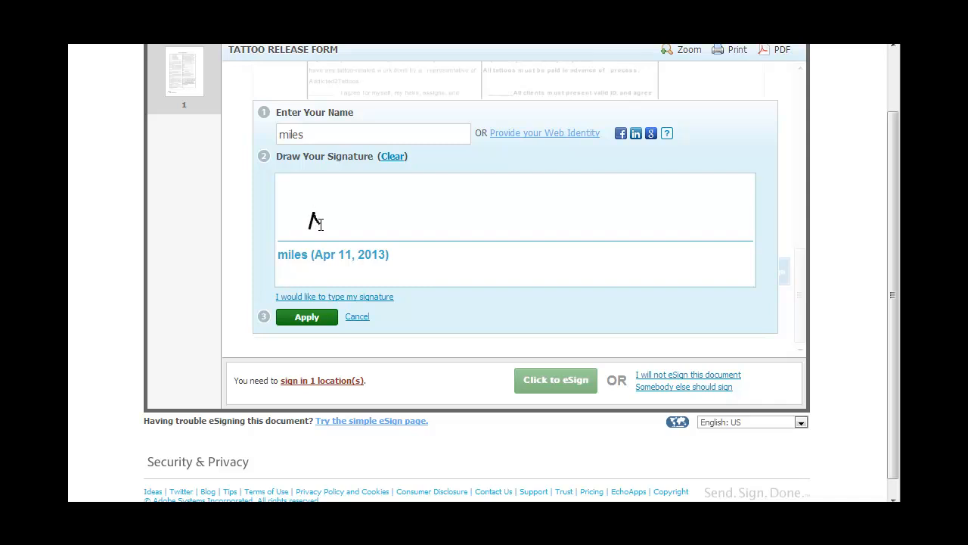
left_click_drag(315, 224, 356, 227)
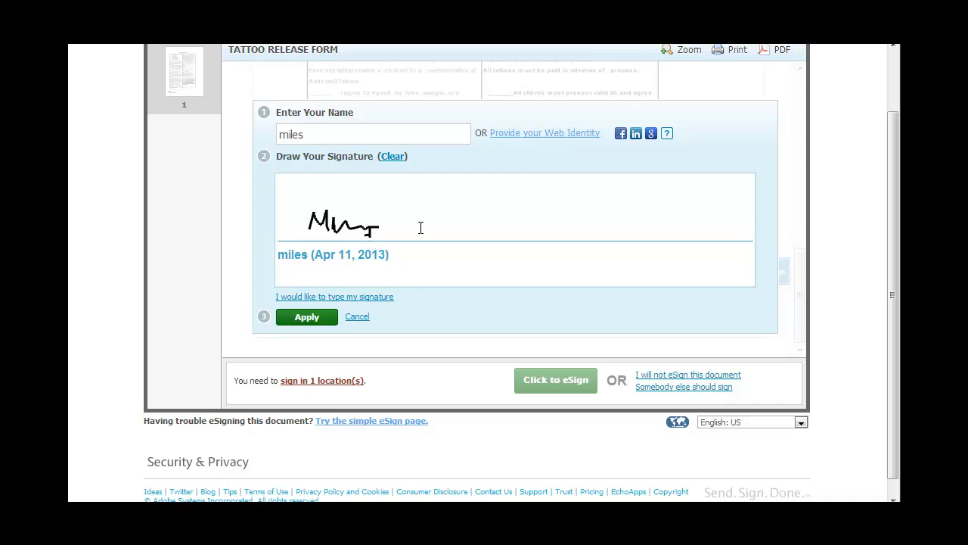
left_click(306, 316)
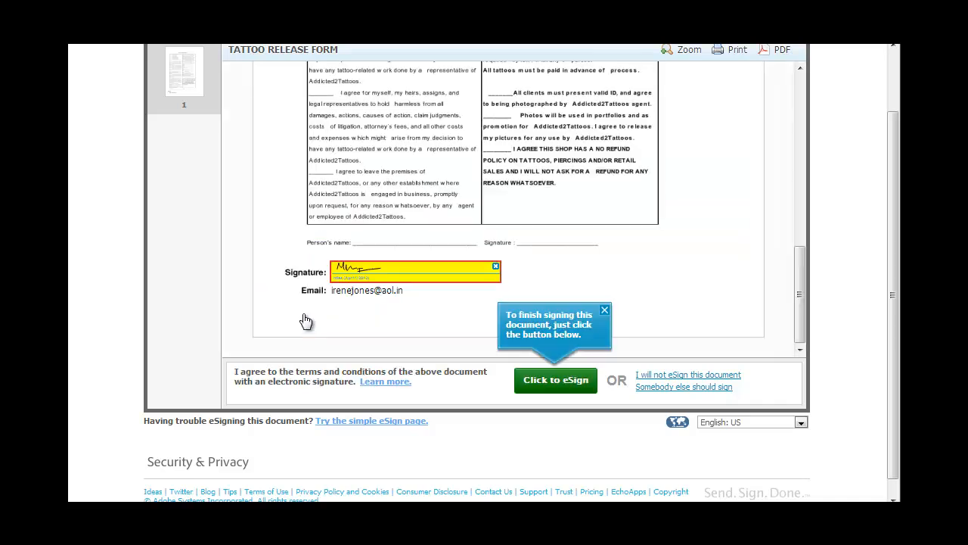
left_click(555, 380)
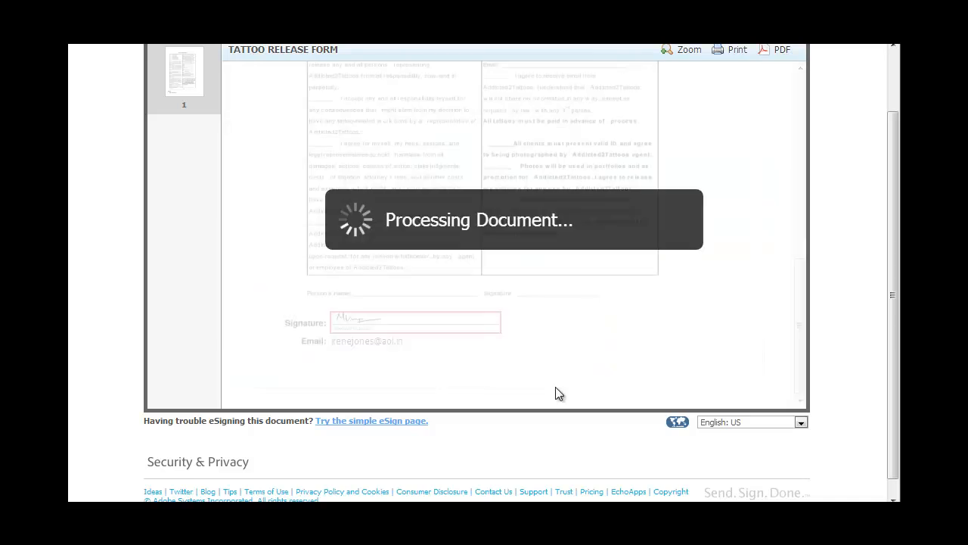